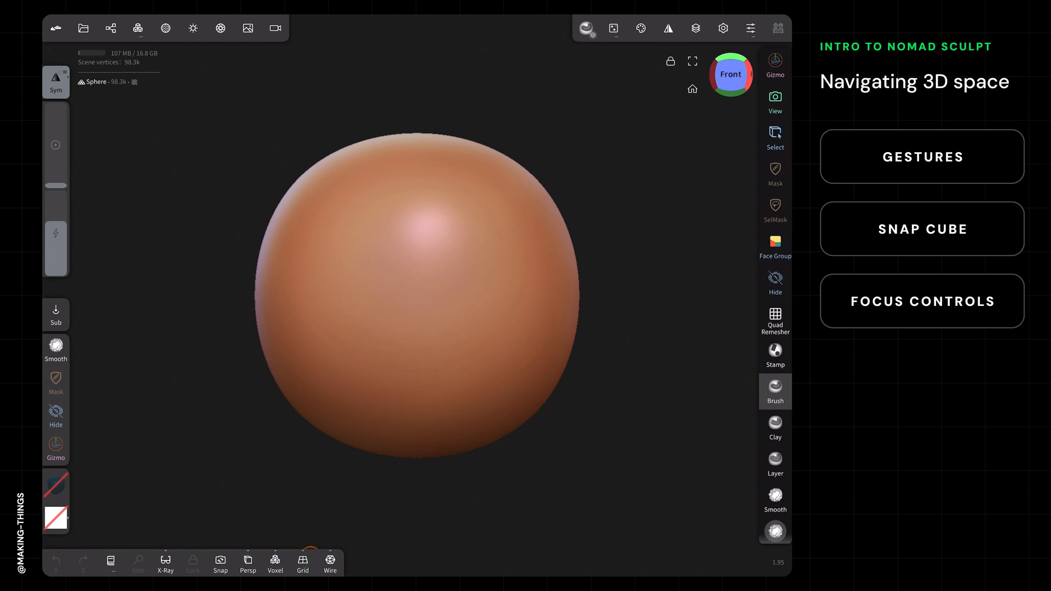
Show the ground grid with axis lines, zoom out from the sphere, and open Interface settings.
{"action": "left_click", "coordinate": [302, 564]}
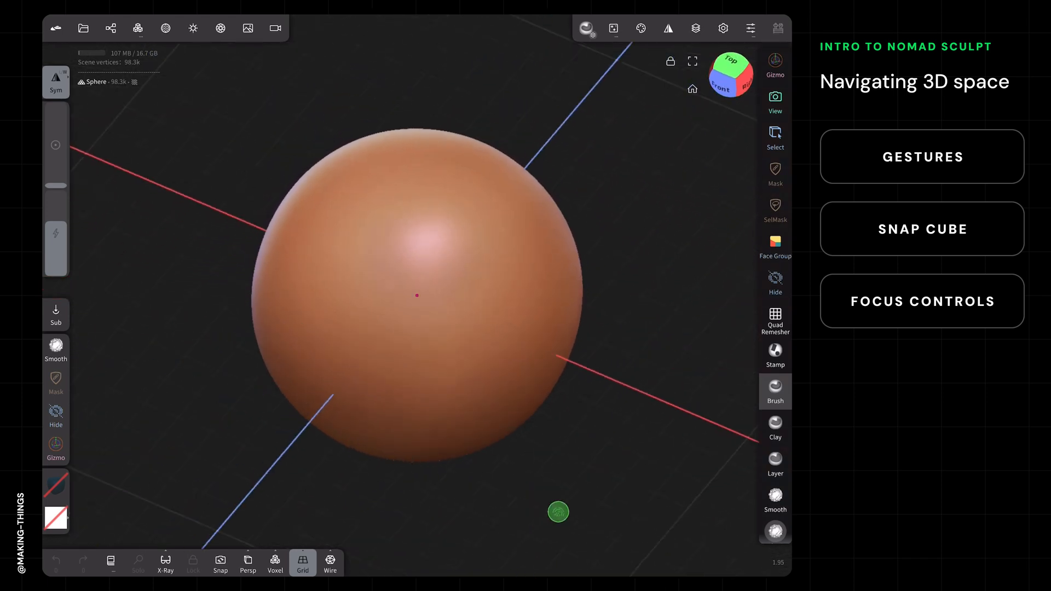
{"action": "left_click_drag", "start_coordinate": [558, 512], "coordinate": [593, 305]}
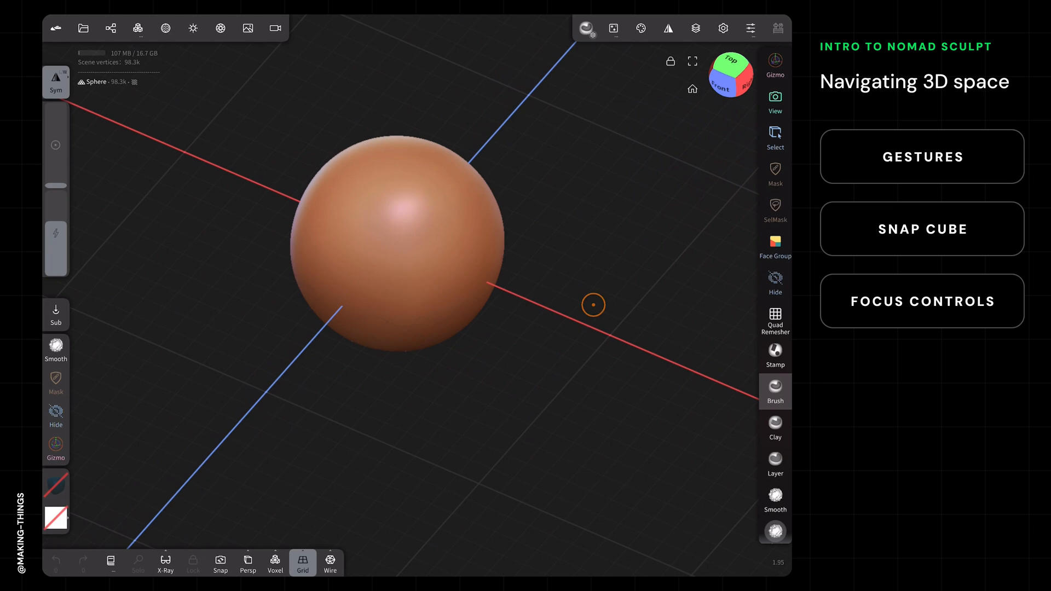
{"action": "left_click", "coordinate": [750, 28]}
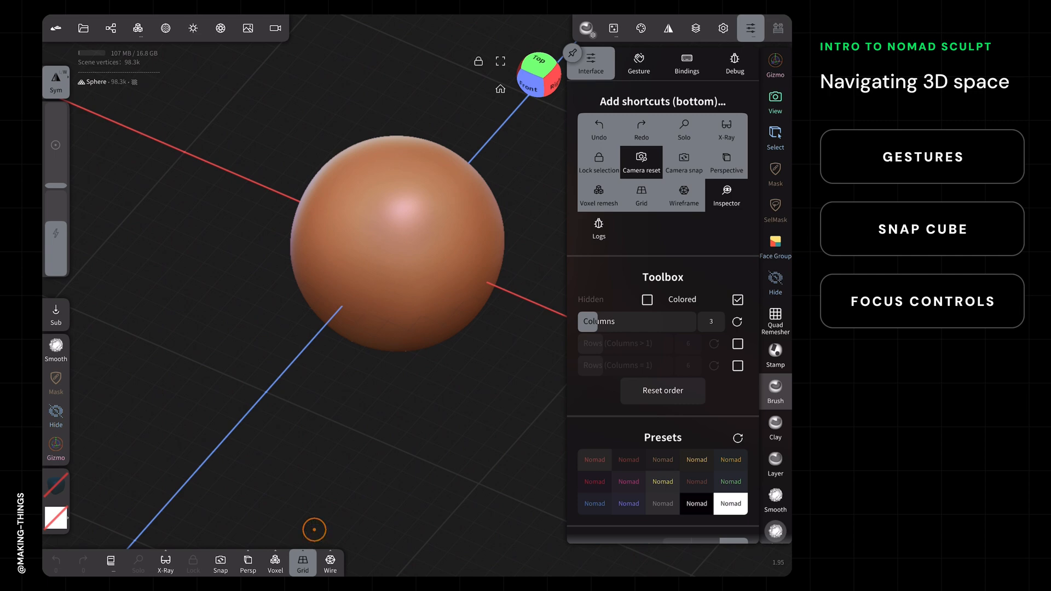
Close the Interface settings panel to reveal the angled sphere view.
{"action": "left_click", "coordinate": [750, 28]}
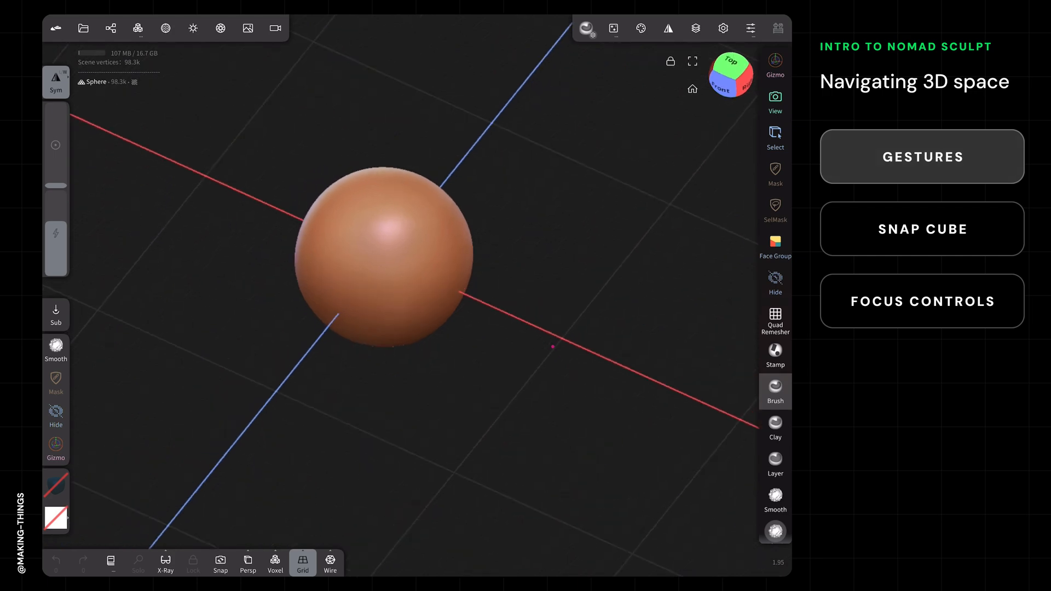
Snap the view to straight Left, Top and Bottom orientations of the sphere.
{"action": "left_click", "coordinate": [922, 228]}
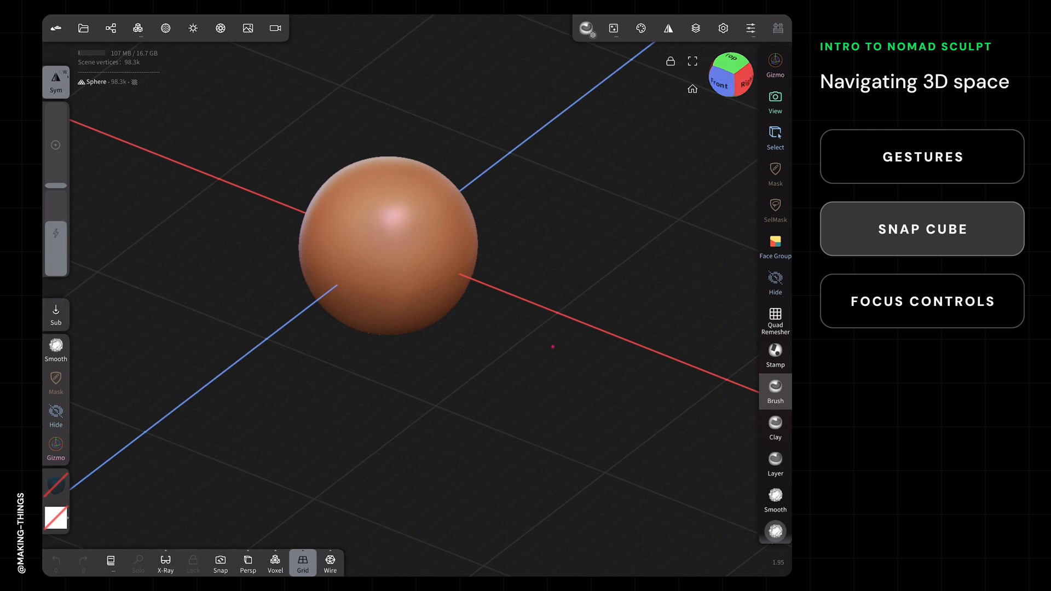
{"action": "left_click", "coordinate": [730, 74]}
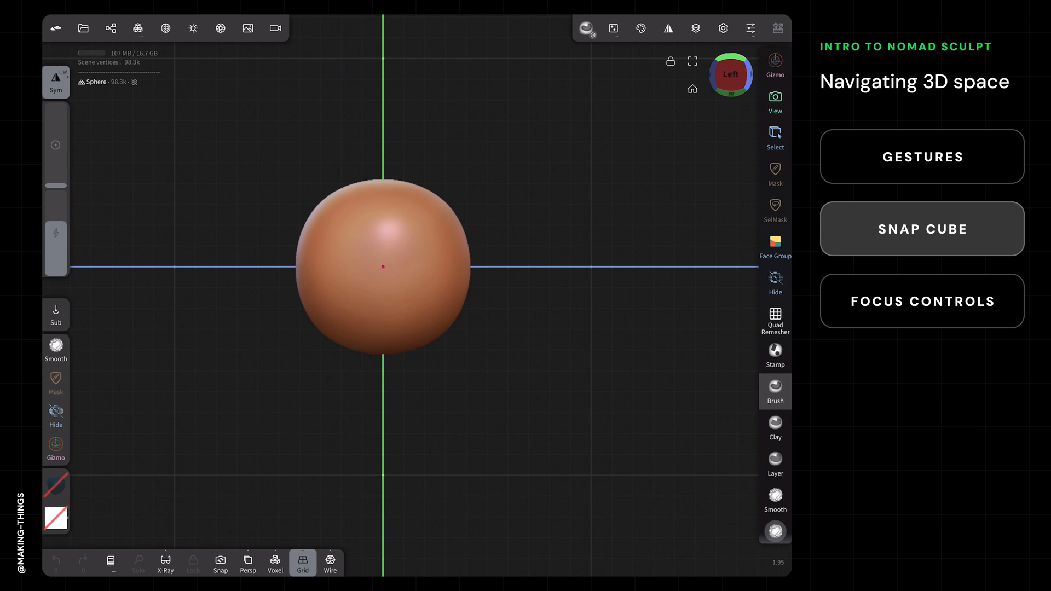
{"action": "left_click", "coordinate": [729, 73]}
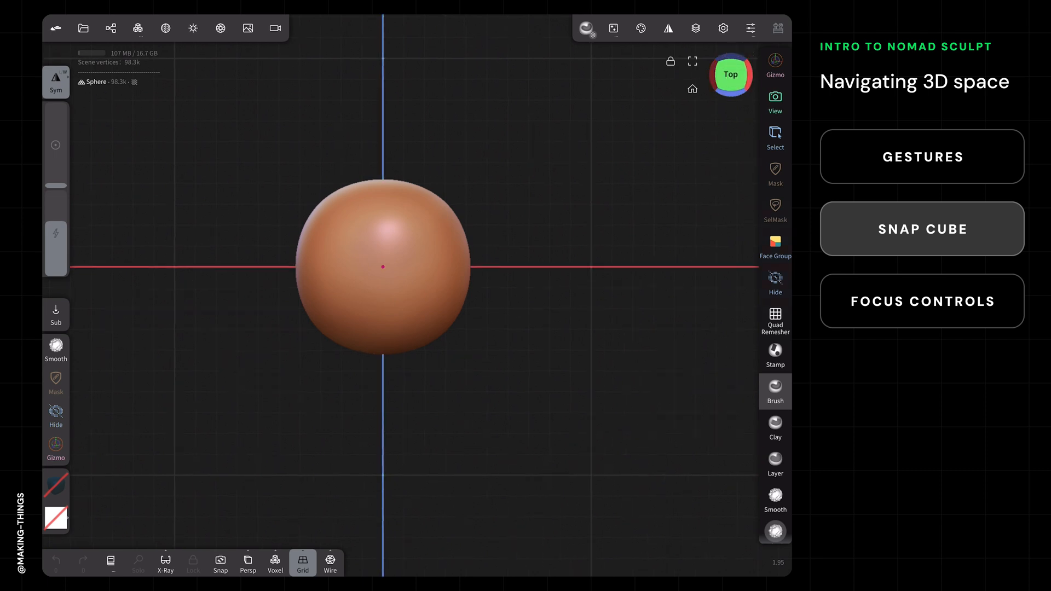
{"action": "left_click", "coordinate": [730, 73]}
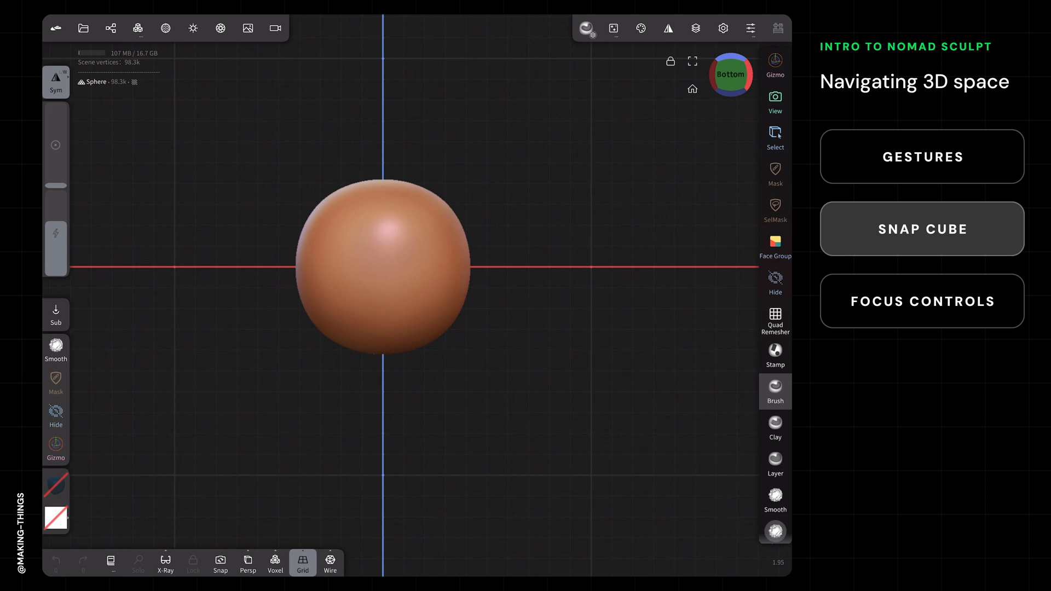
{"action": "left_click", "coordinate": [730, 74]}
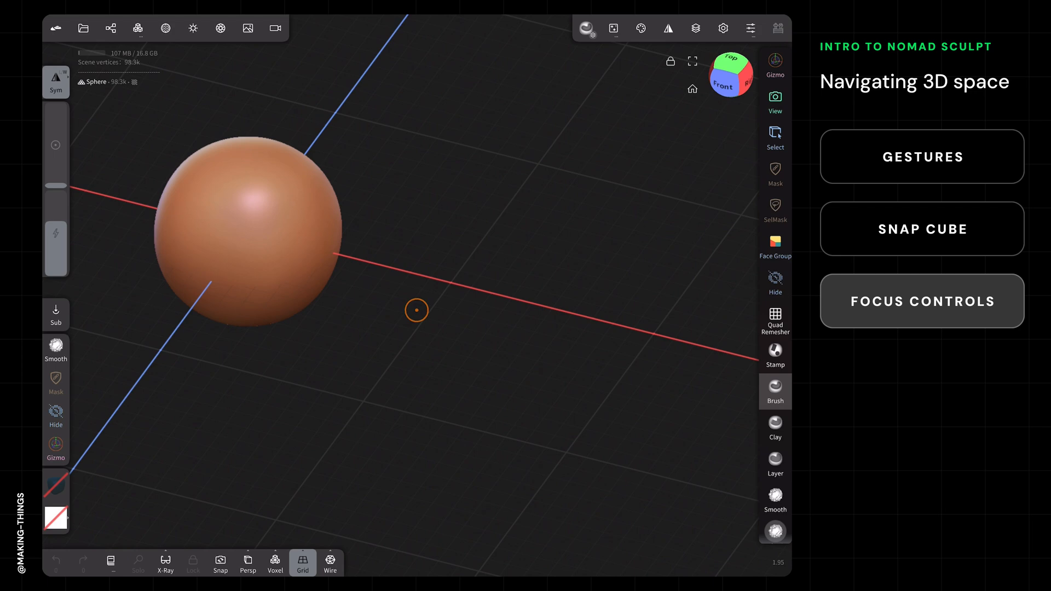
Select Sphere 1 in the scene list, replace it with a box, and zoom onto it.
{"action": "left_click", "coordinate": [110, 28]}
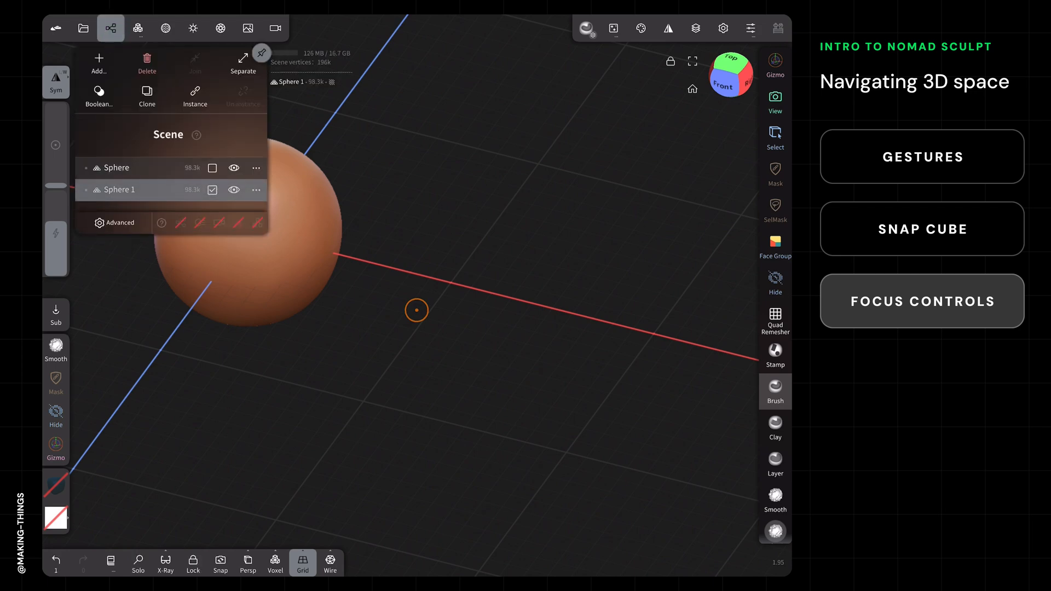
{"action": "left_click", "coordinate": [775, 66]}
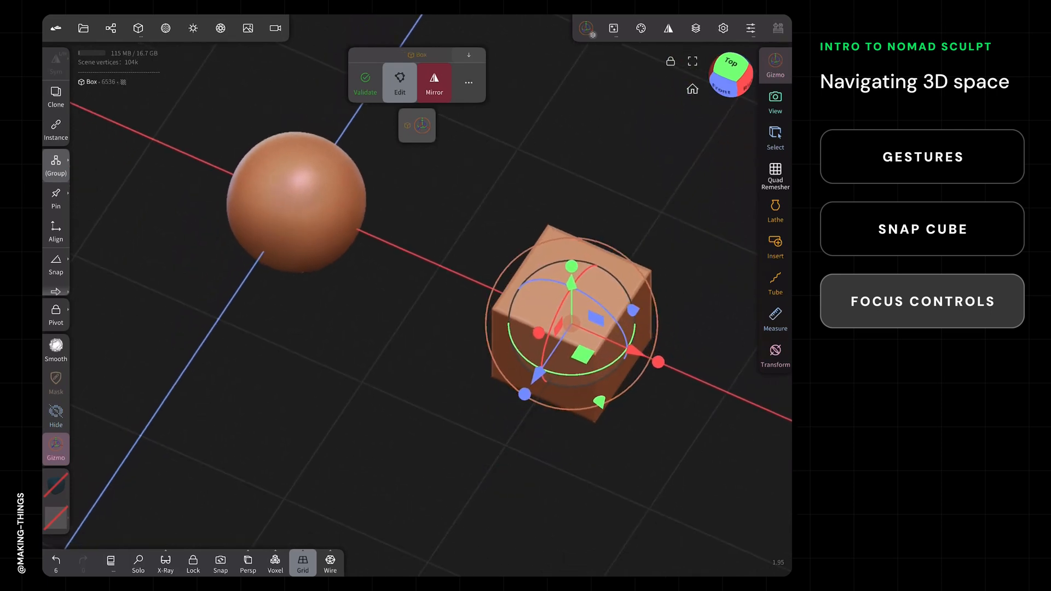
{"action": "left_click", "coordinate": [731, 74]}
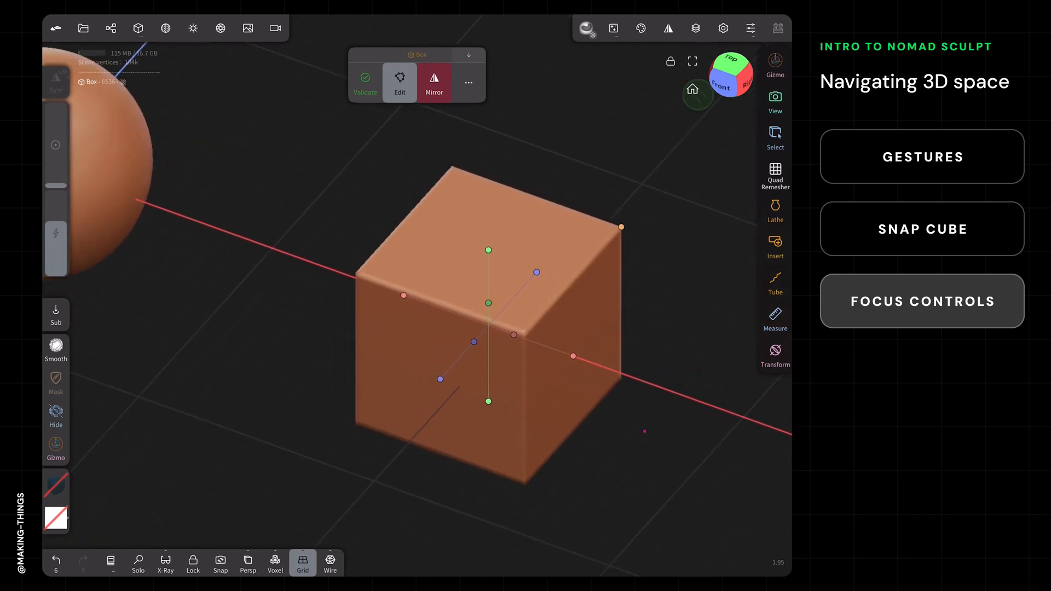
Reset the camera with Home so the sphere and box are framed together.
{"action": "left_click", "coordinate": [722, 86]}
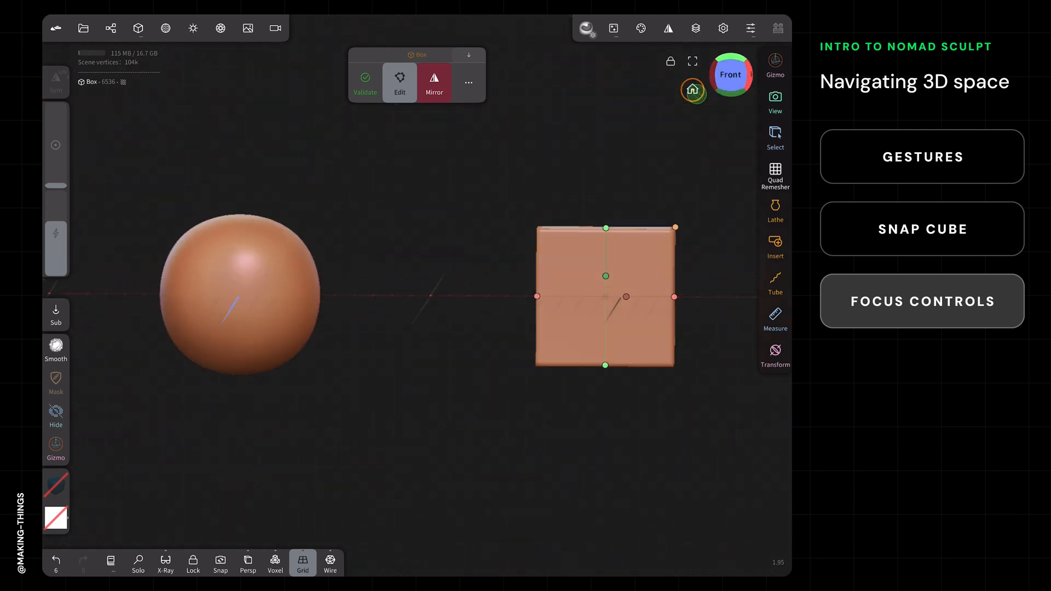
{"action": "left_click", "coordinate": [693, 90]}
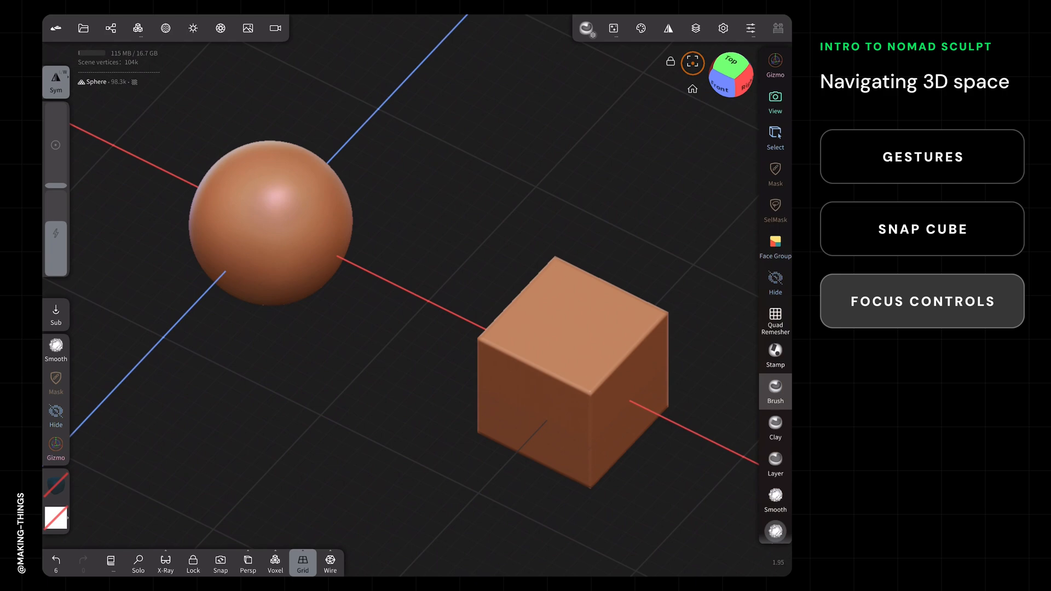
Focus the view on the selected object from an overhead angle.
{"action": "left_click", "coordinate": [693, 62]}
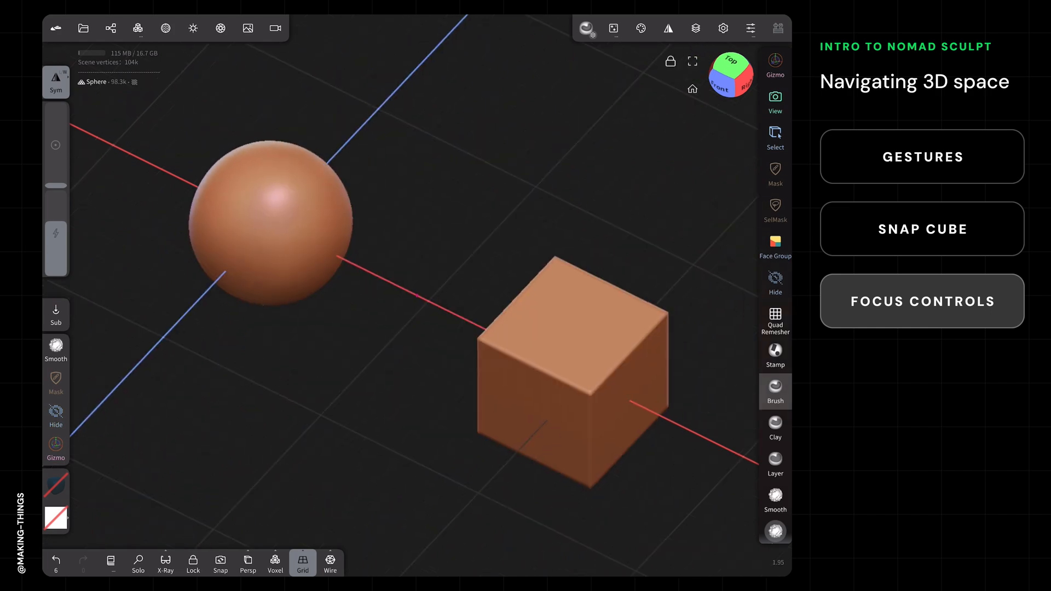
{"action": "left_click", "coordinate": [669, 61]}
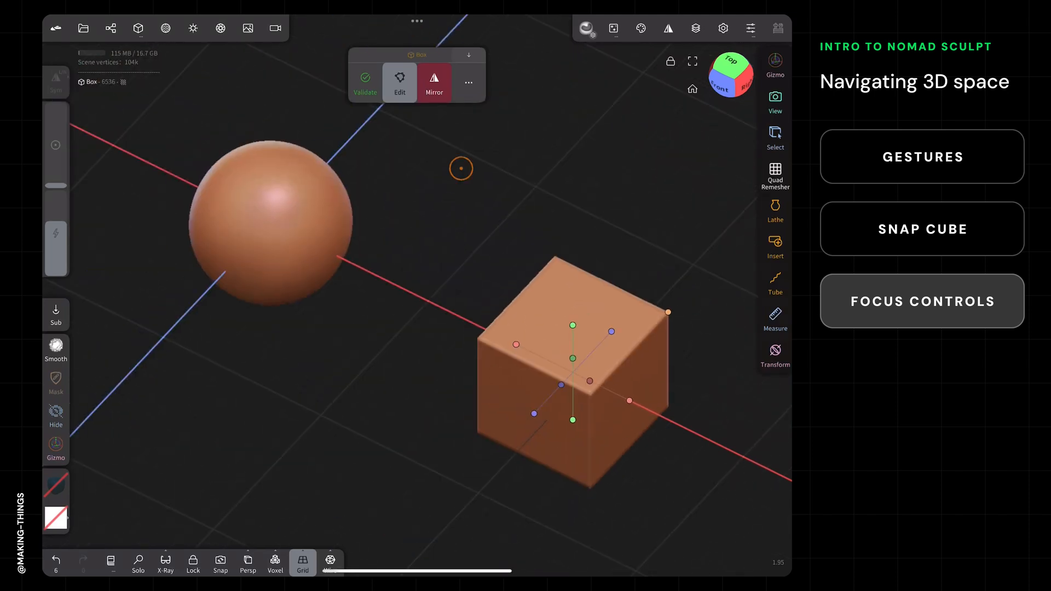
Activate the sphere in the Scene list, then reset the camera to the Home front view.
{"action": "left_click", "coordinate": [110, 27]}
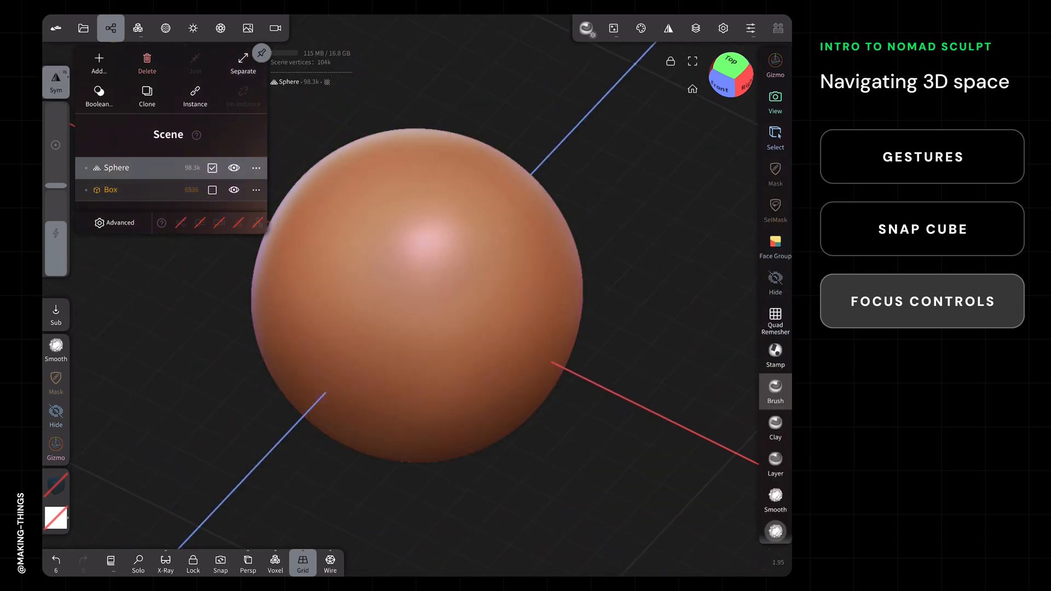
{"action": "left_click", "coordinate": [111, 28]}
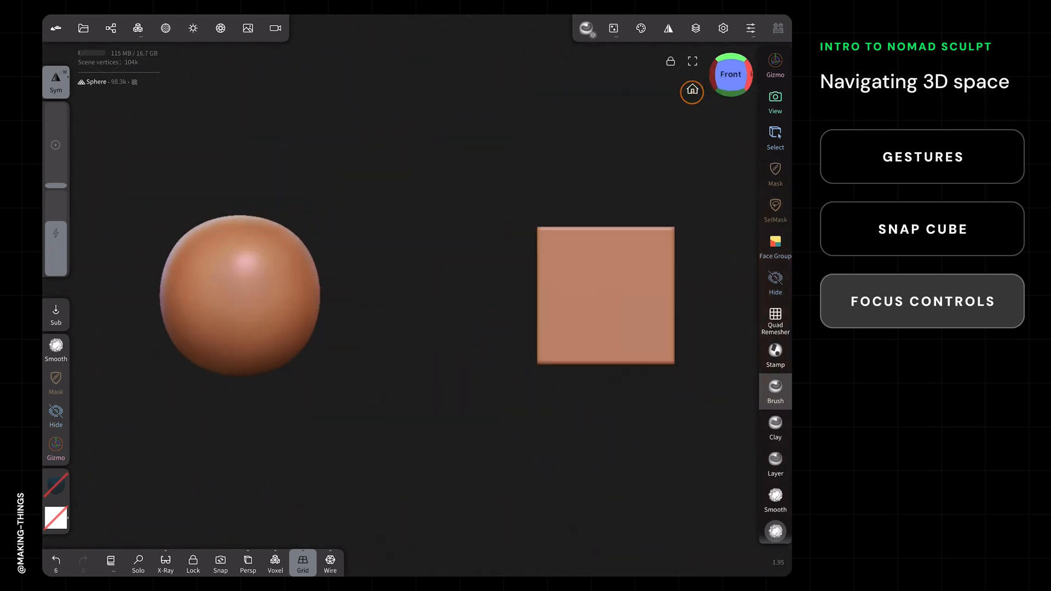
{"action": "left_click", "coordinate": [692, 91]}
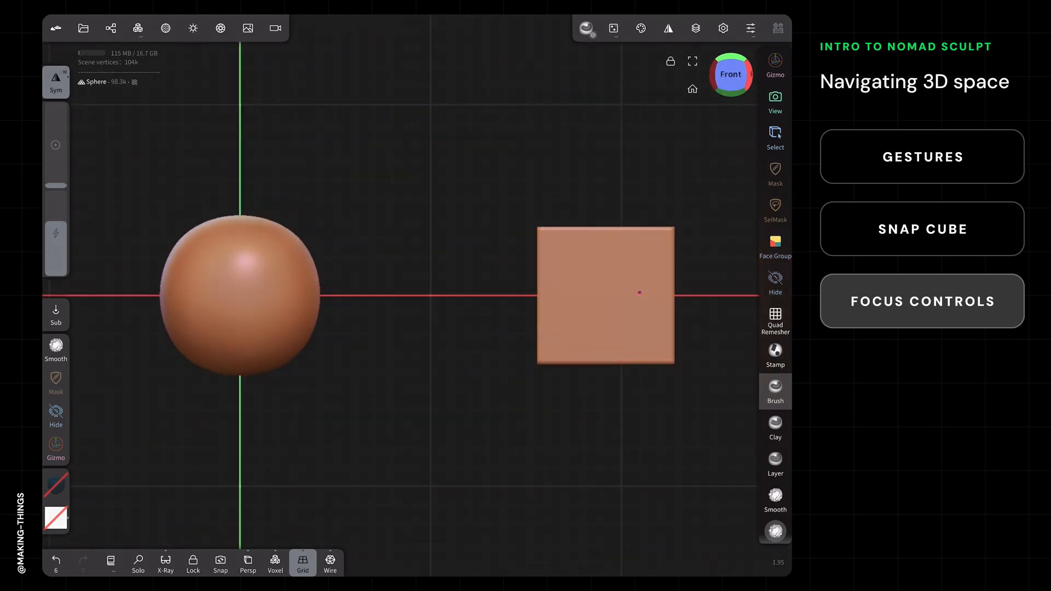